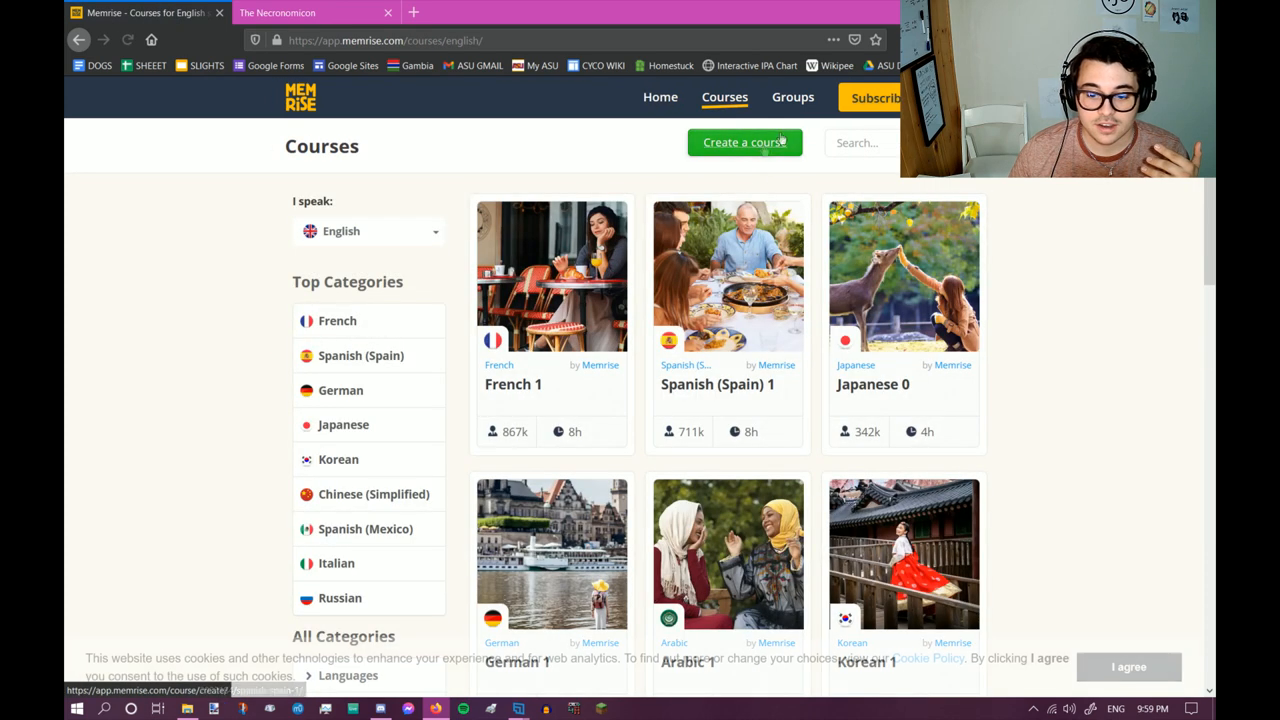
Start creating a new Memrise course from the Courses page.
click(744, 142)
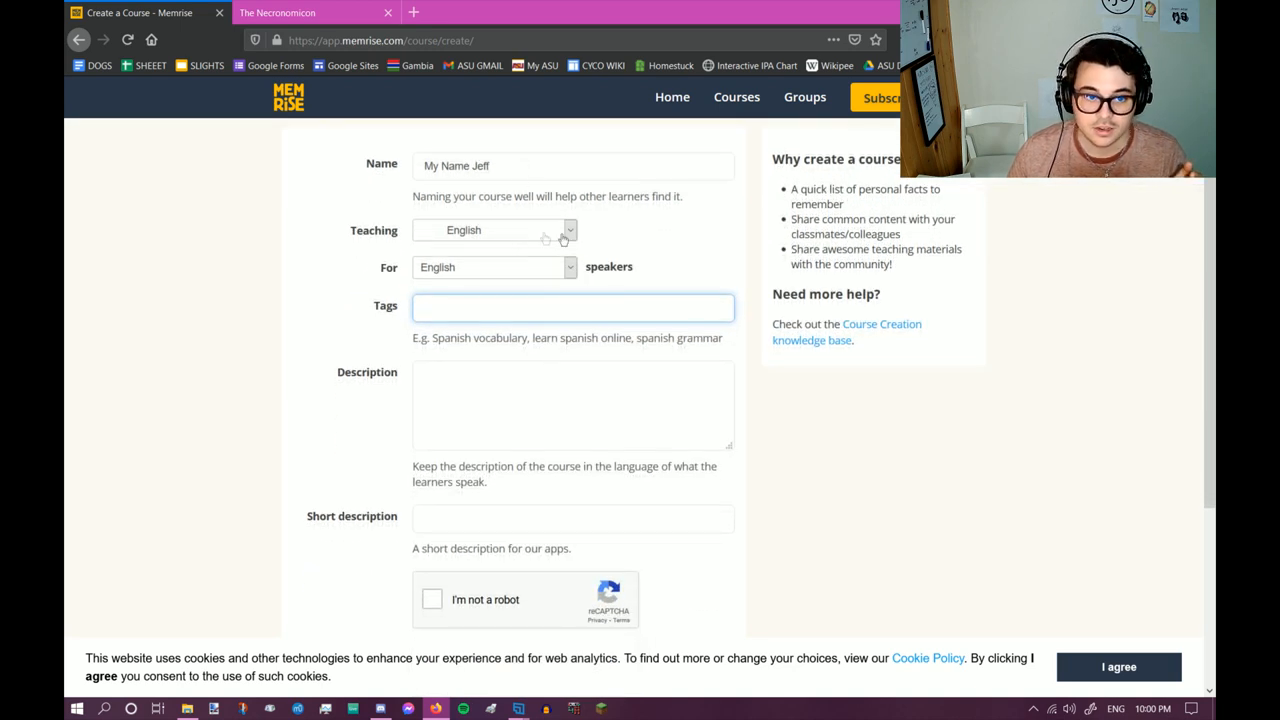
Go back to the Home dashboard showing the completed Arodjun Language Basics course.
click(569, 230)
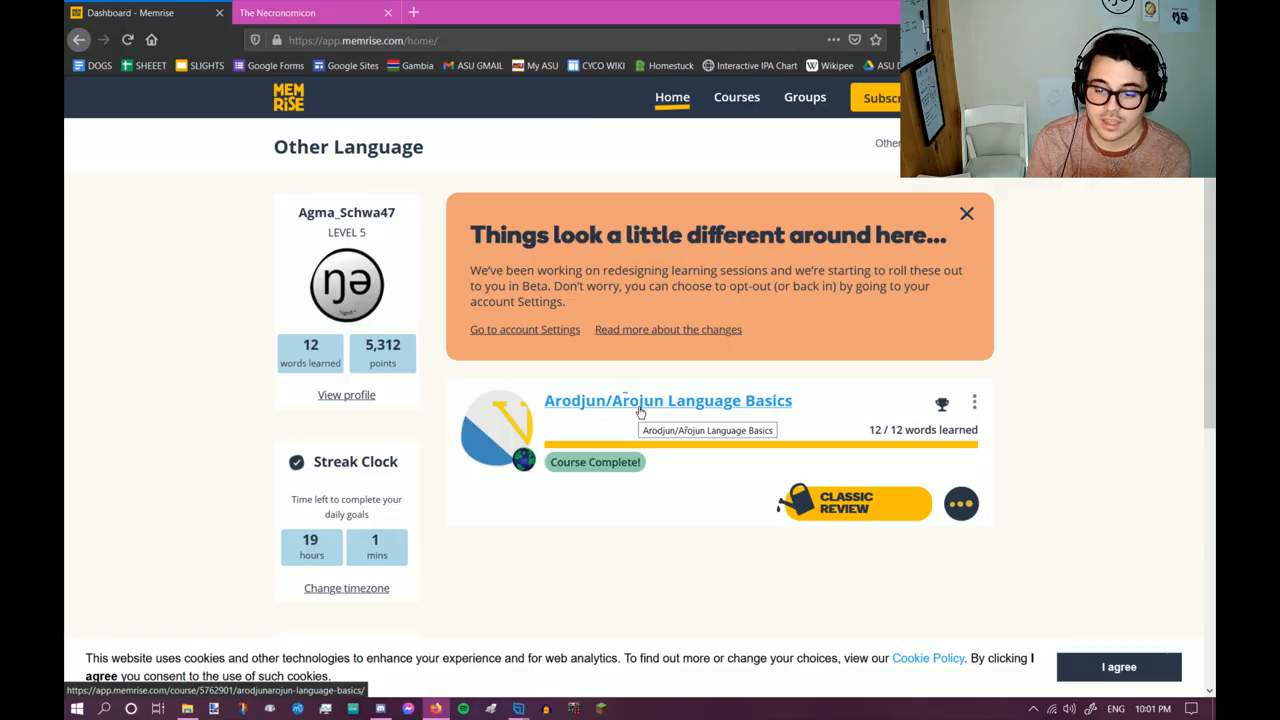
click(667, 400)
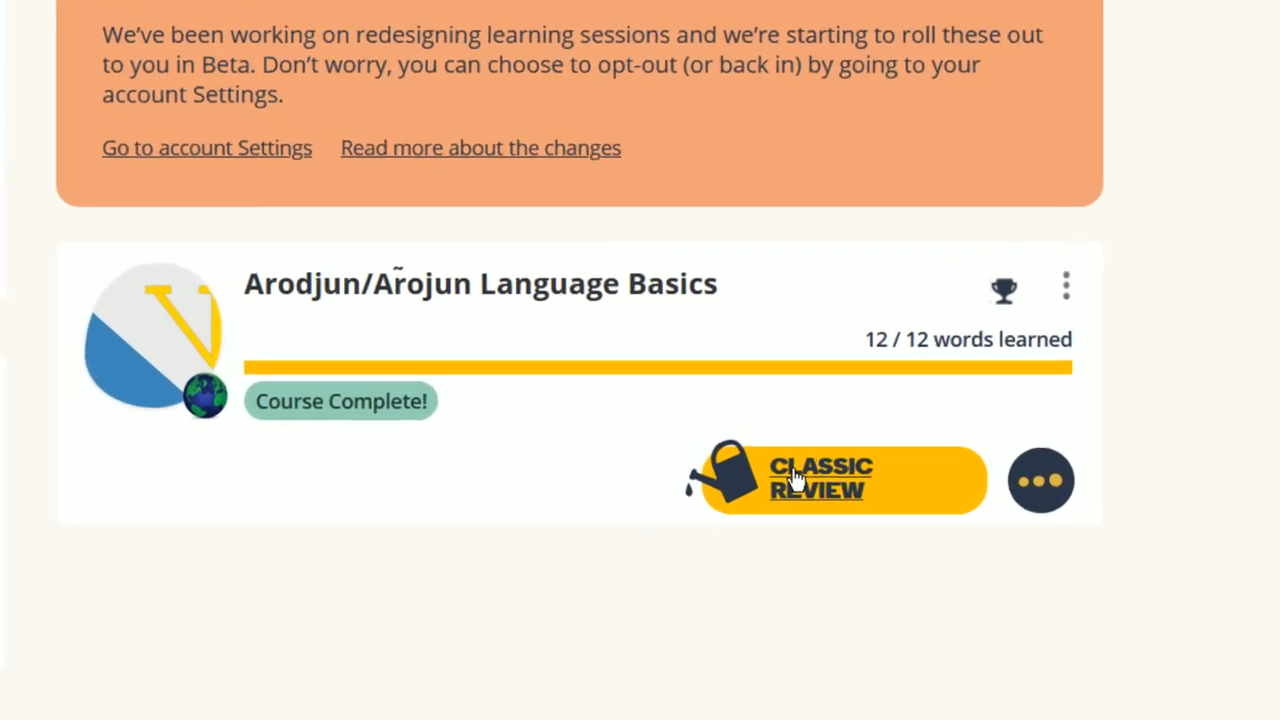
Run a Classic Review of the 10 Arodjun words, answering all correctly for 1578 points.
click(840, 480)
text(mjurxwewa)
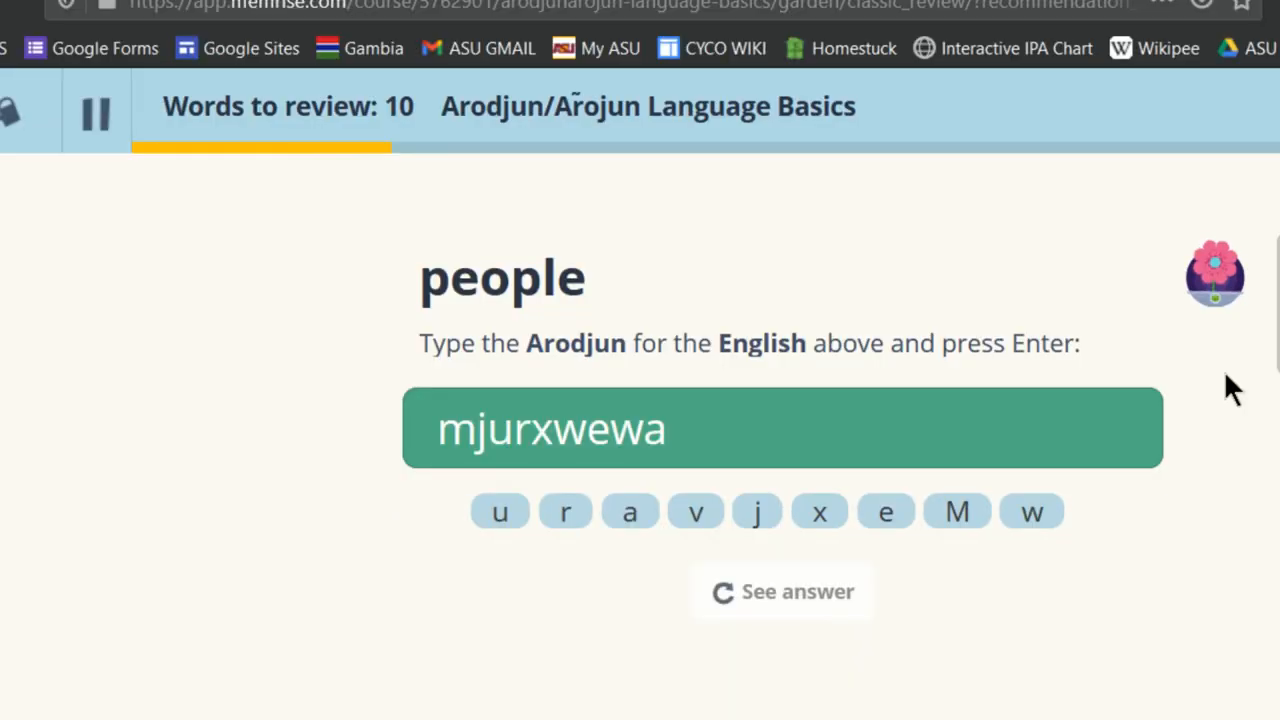
key(Enter)
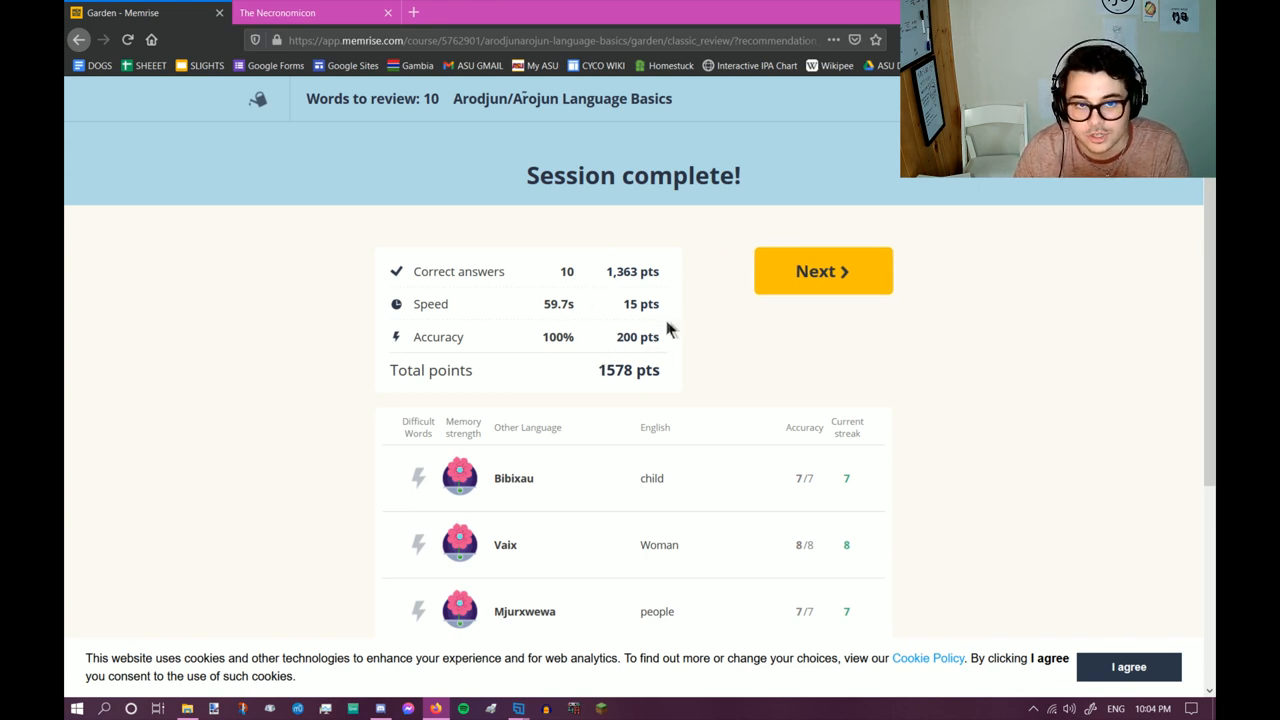
Continue from the review summary into learning 5 new Arodjun words, starting with 'ja' (I am).
click(822, 270)
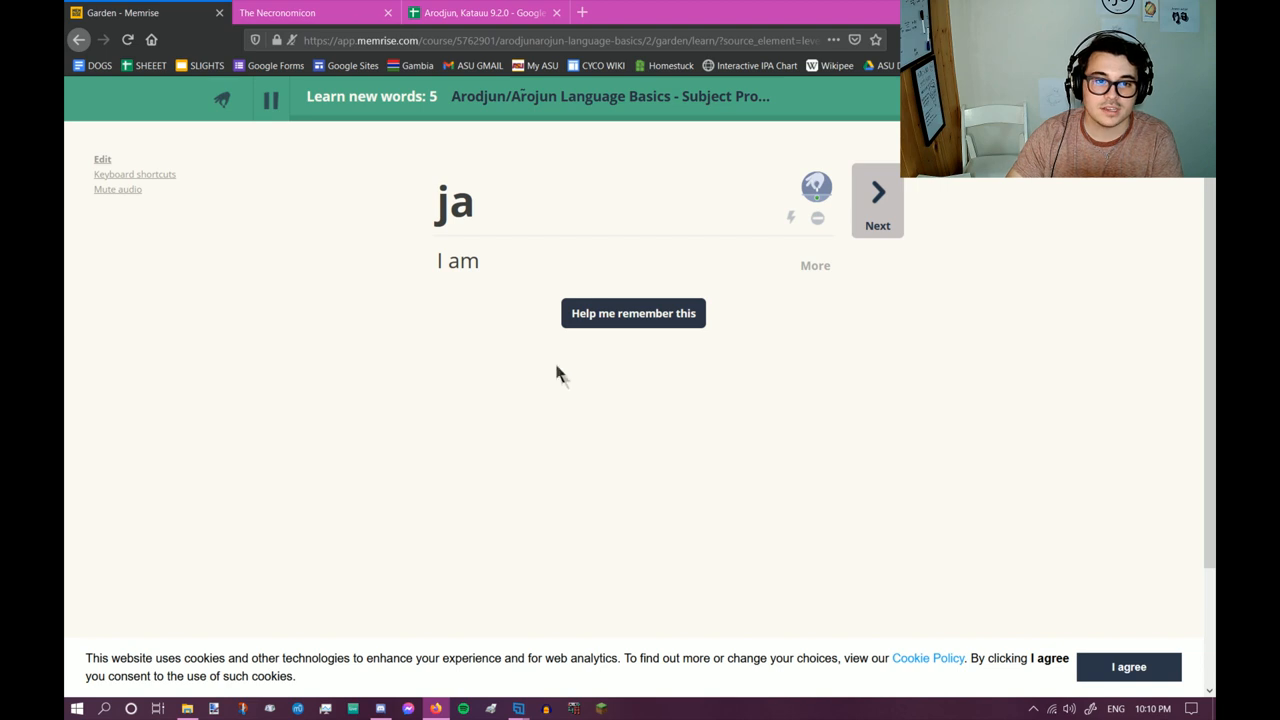
Finish the new-words lesson and reach Level 6 with 8926 points.
click(877, 200)
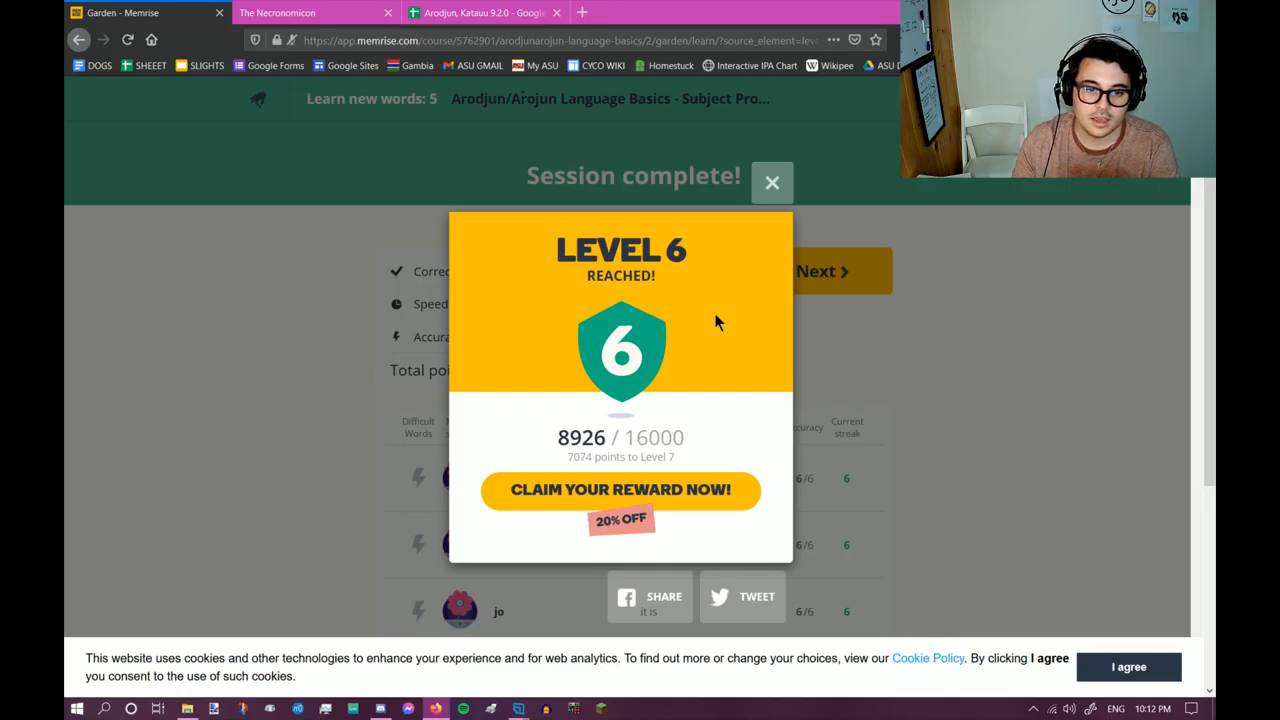